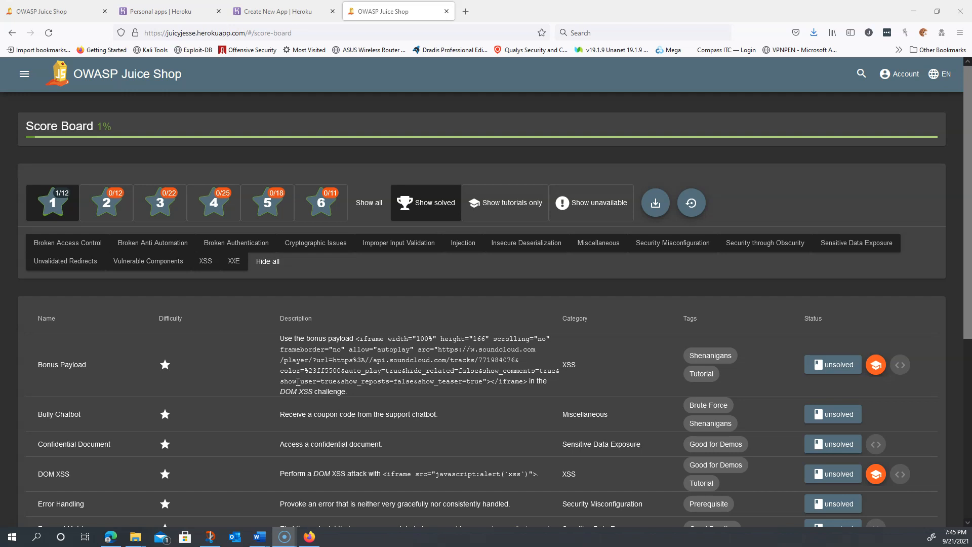
mouse_move(66, 364)
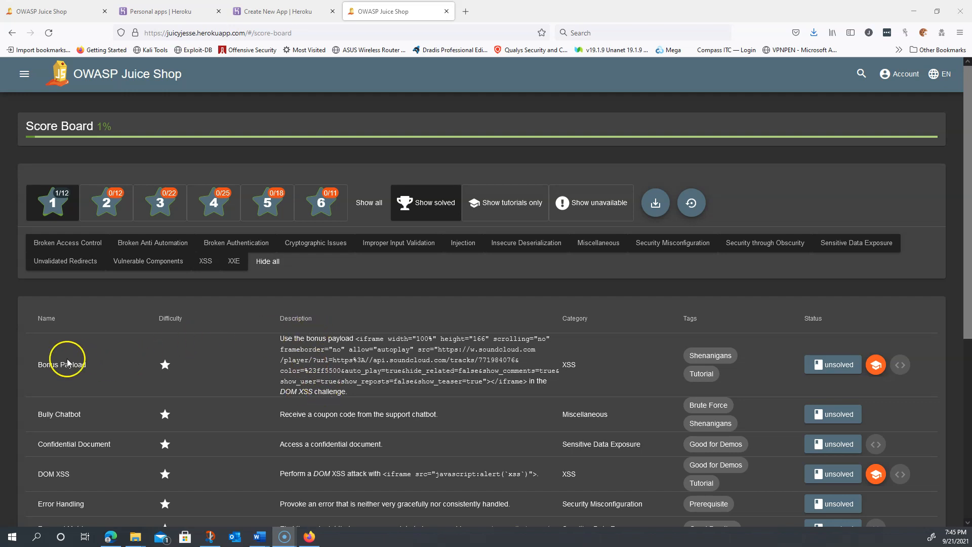
mouse_move(172, 354)
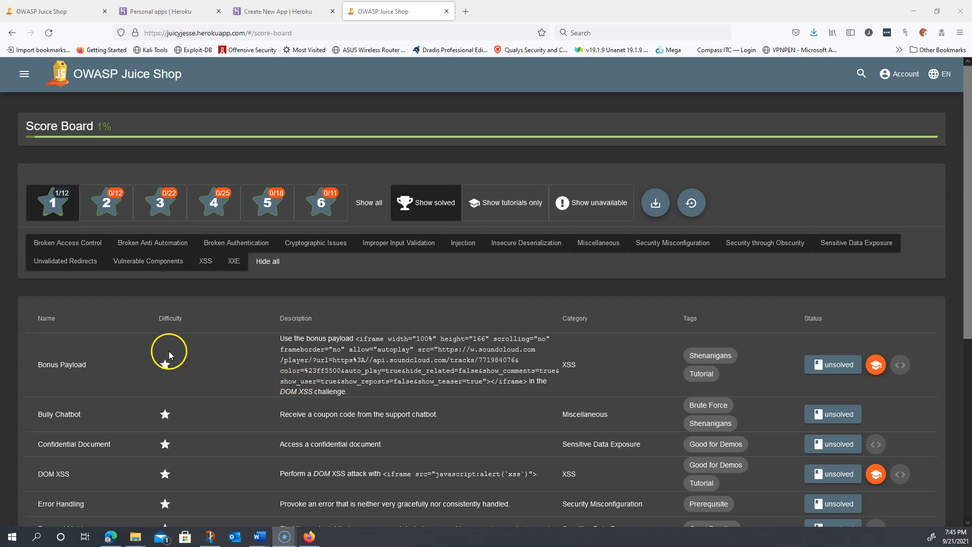
mouse_move(294, 443)
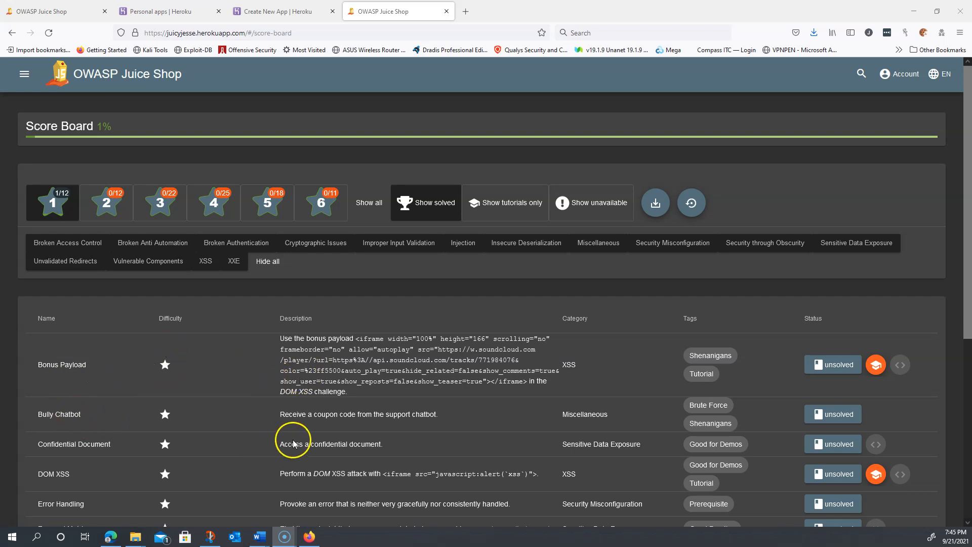
mouse_move(293, 443)
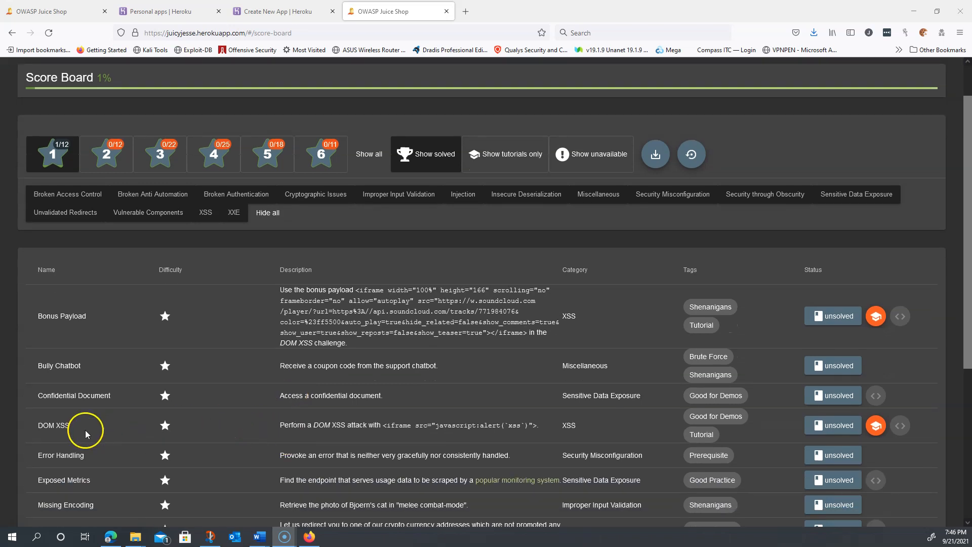
mouse_move(65, 424)
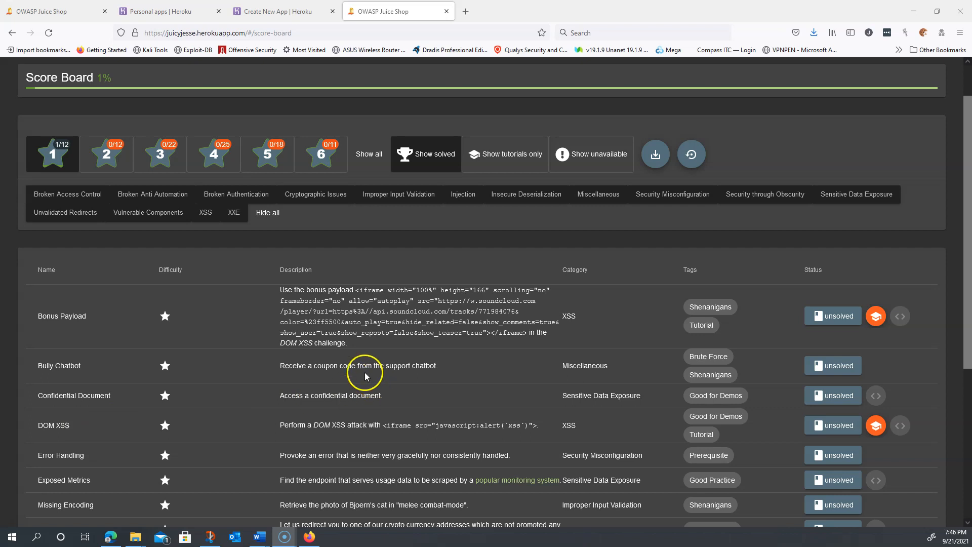
mouse_move(437, 290)
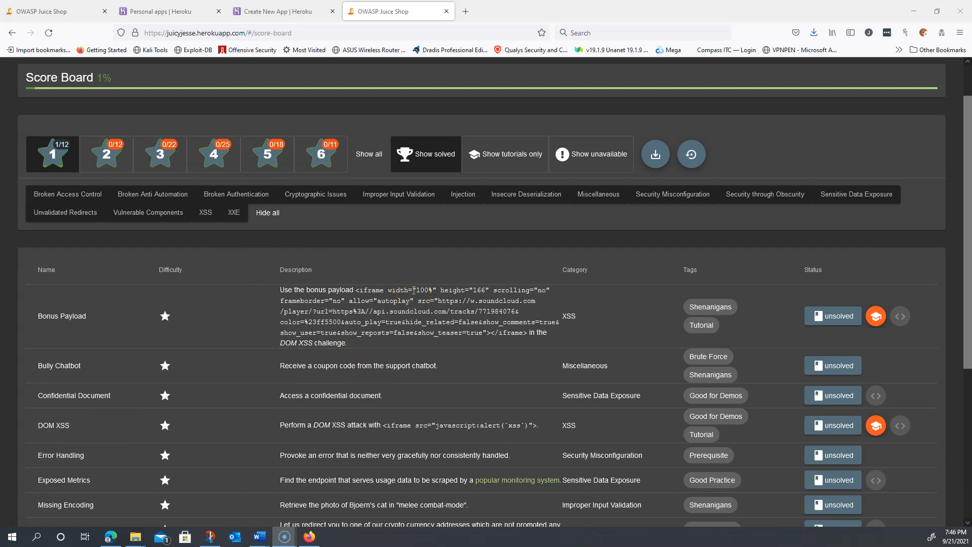
mouse_move(61, 425)
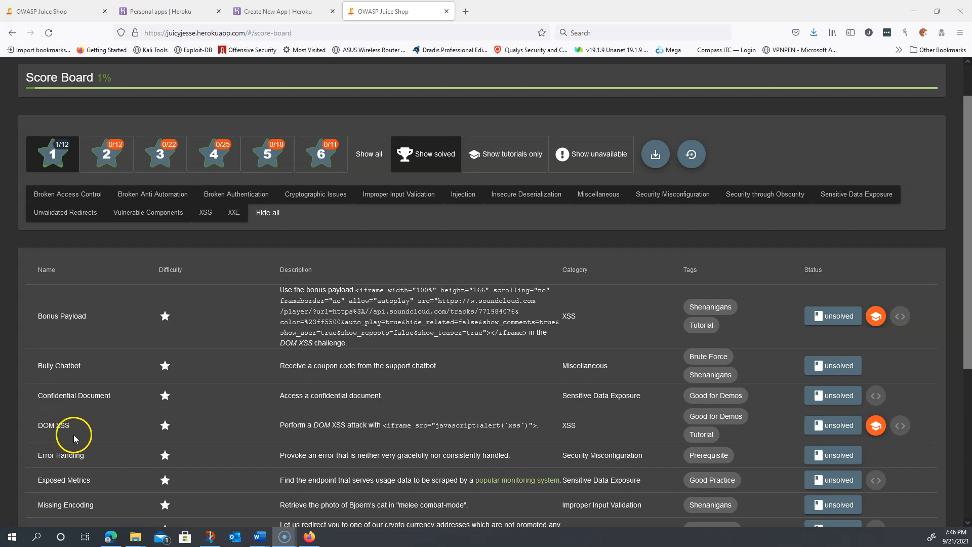
mouse_move(620, 374)
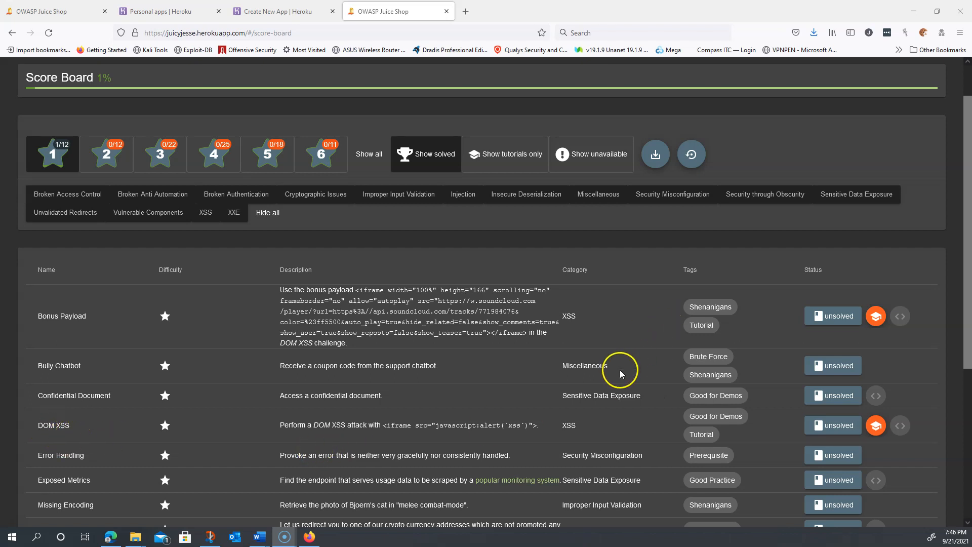
mouse_move(499, 330)
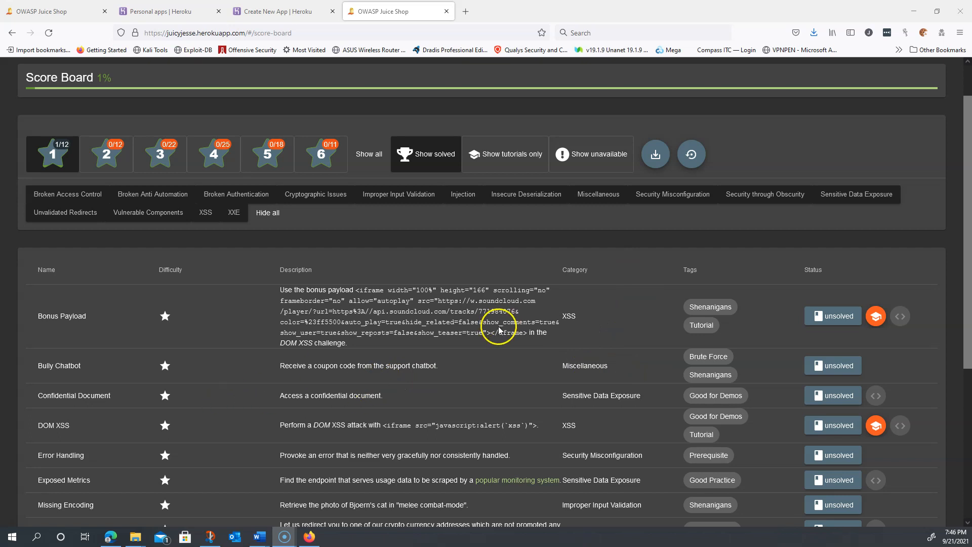
mouse_move(367, 290)
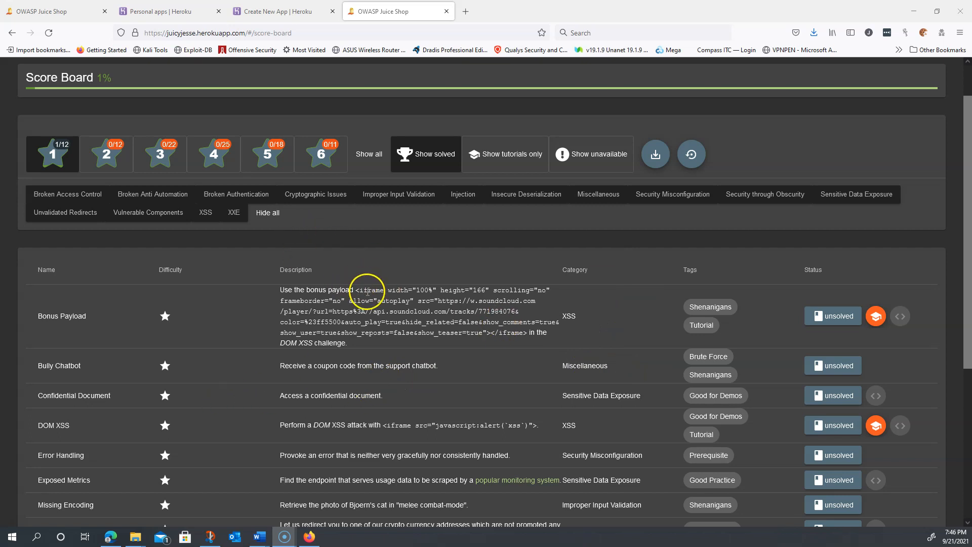
mouse_move(522, 369)
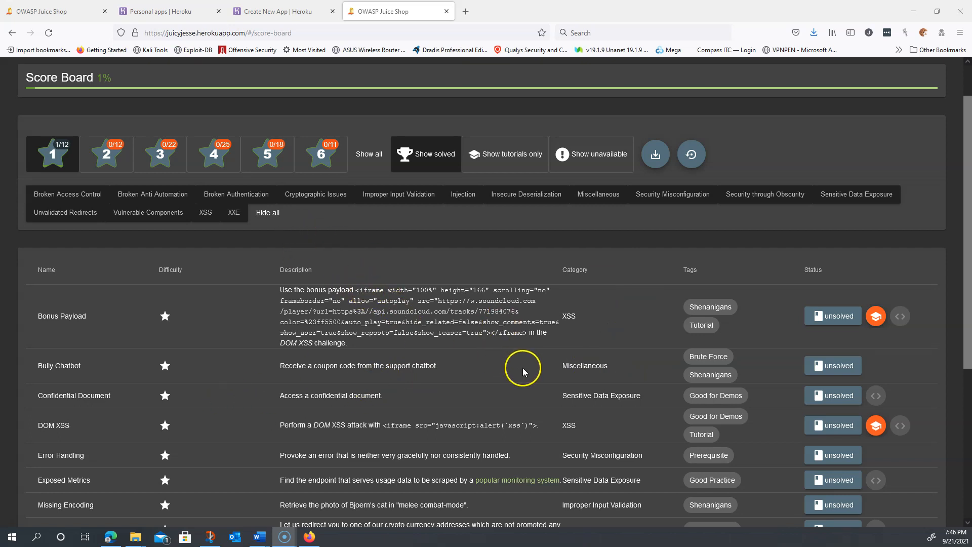
- Enter <h1>Kasey Rocks</h1> into the product search field, correcting a typo along the way
scroll(up, 3)
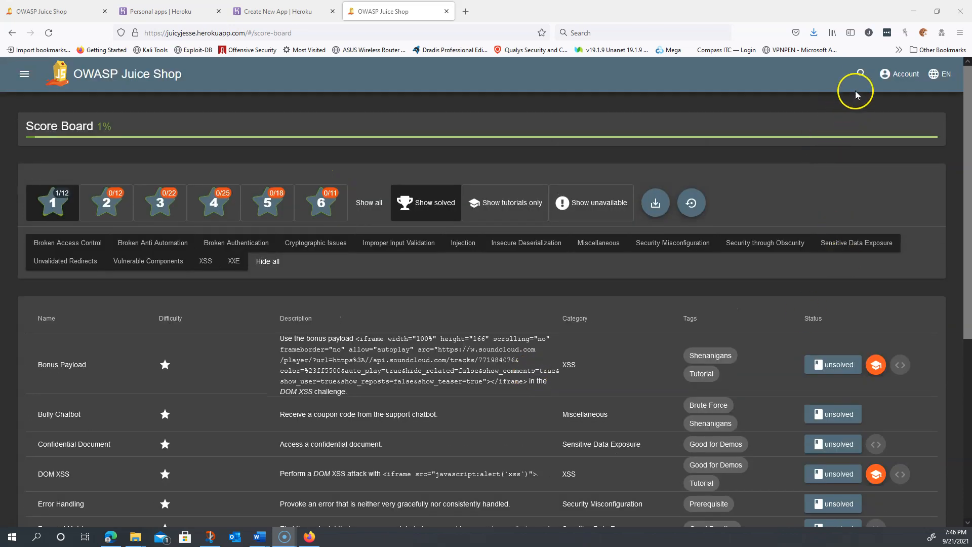
click(860, 74)
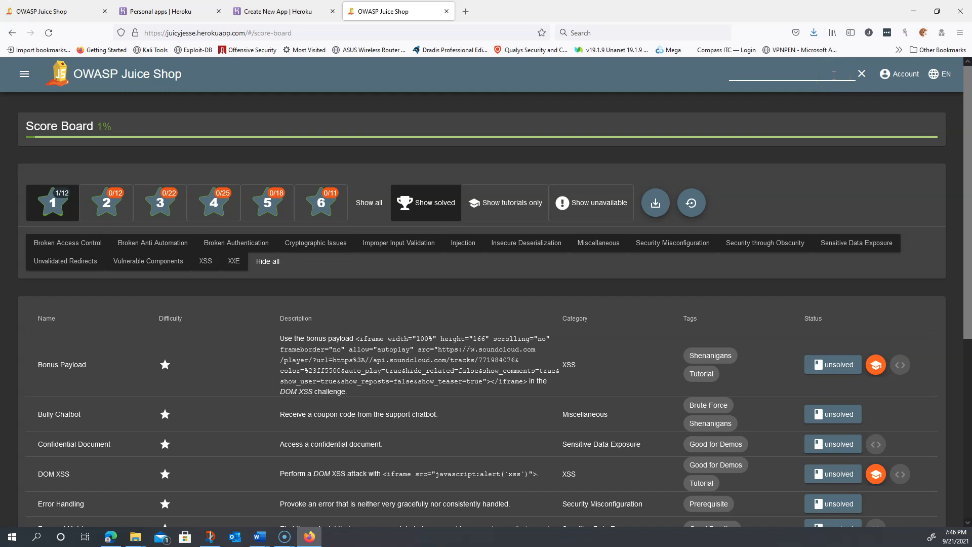
mouse_move(833, 81)
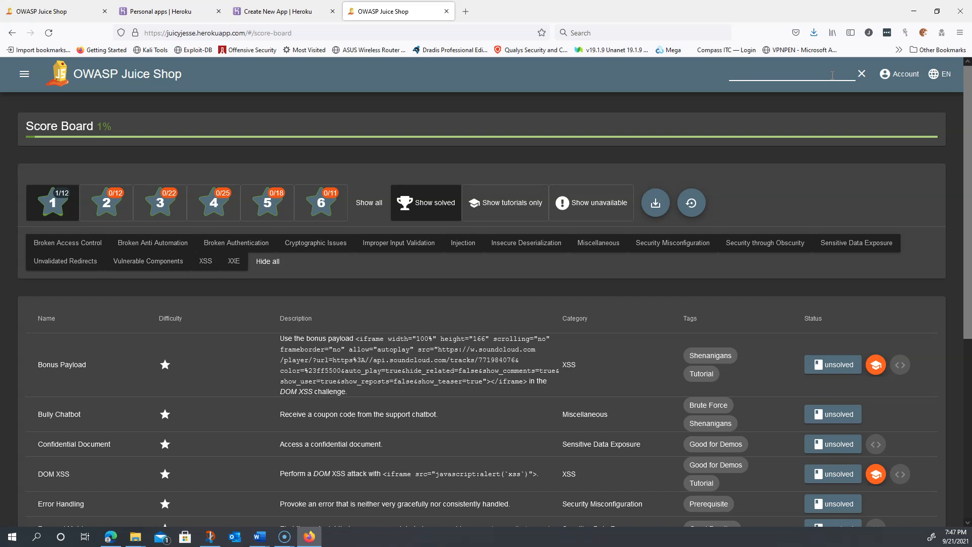
text(<h1)
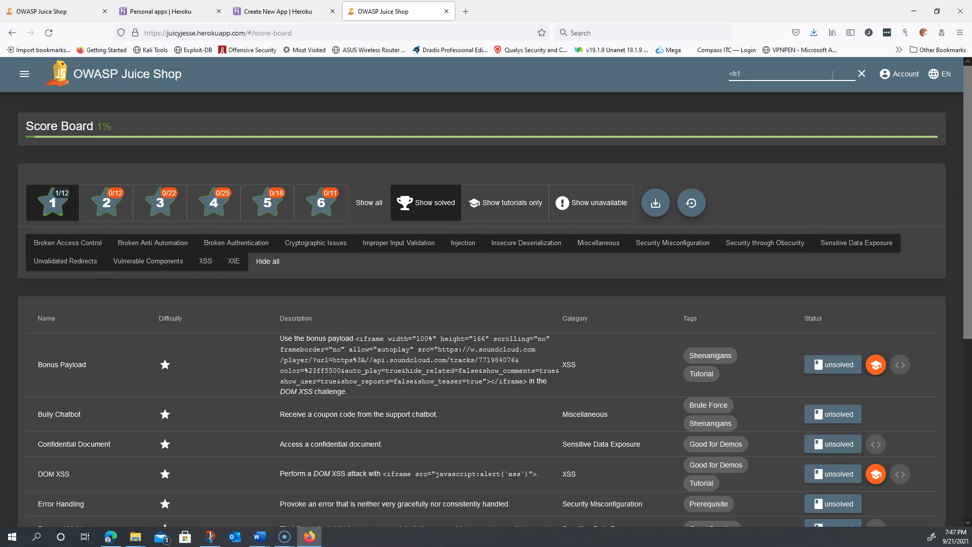
text(?Kas)
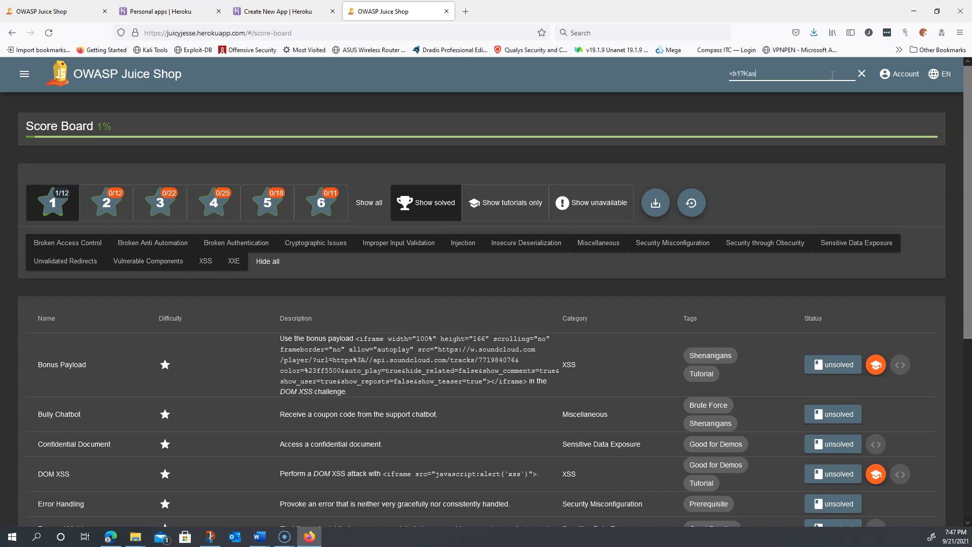
key(Backspace)
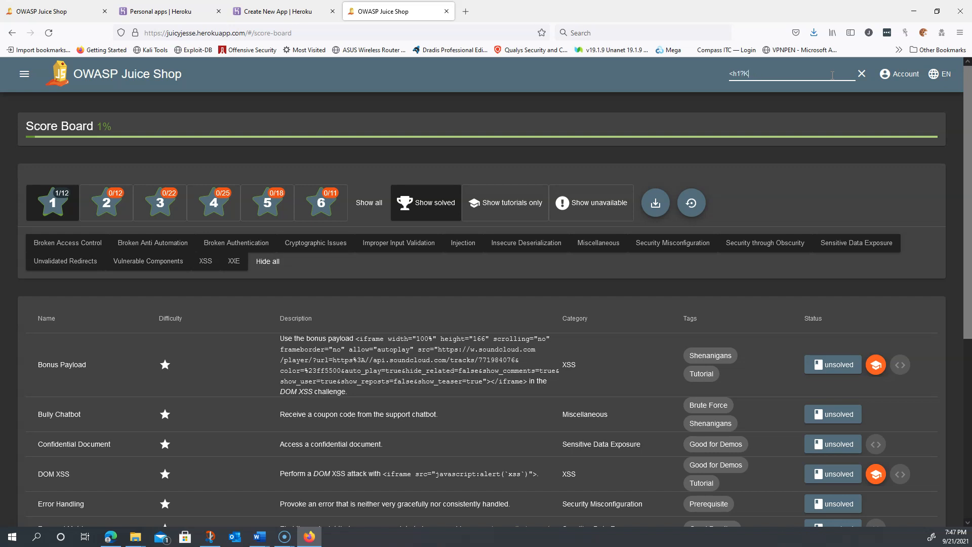
text(Kasey Rocks</h1>)
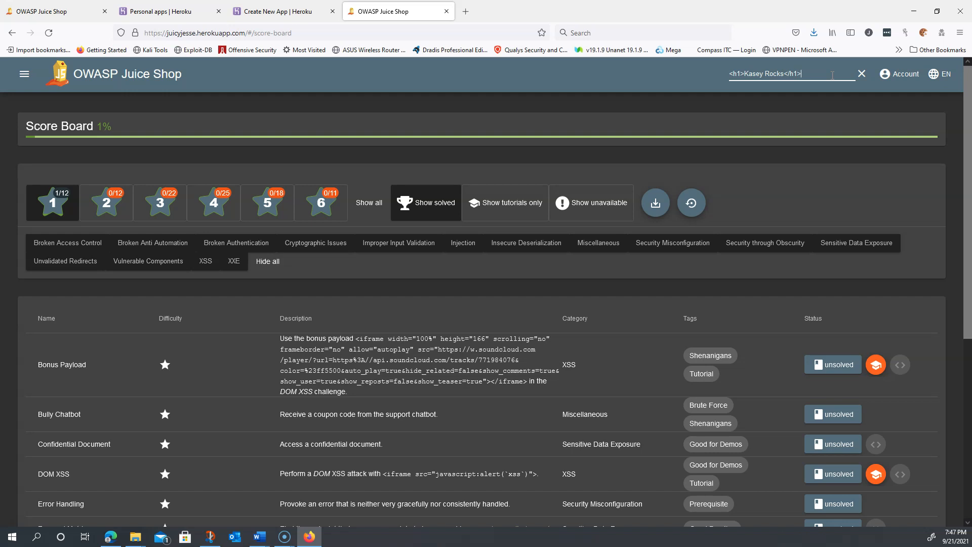
- Submit the heading-tag query so the results page shows Kasey Rocks as a heading
key(Return)
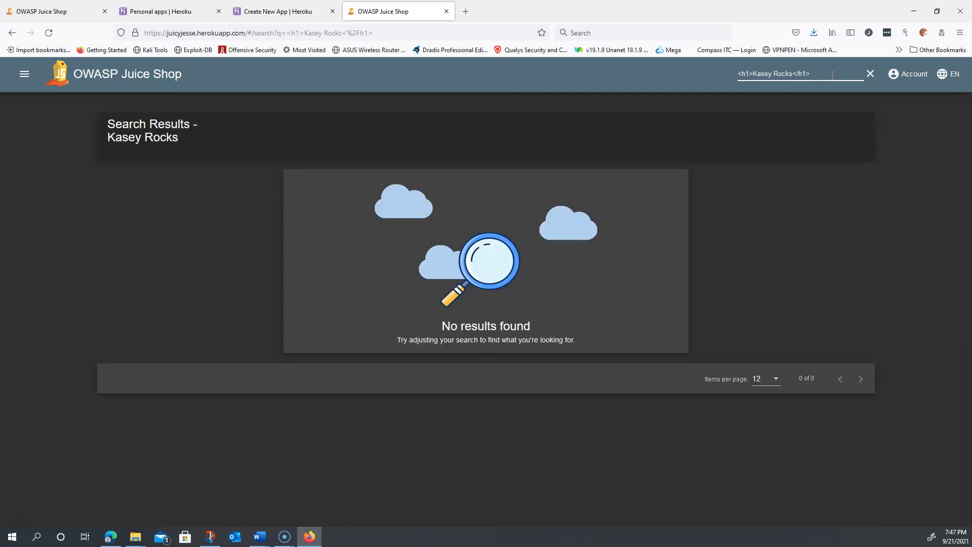
mouse_move(10, 159)
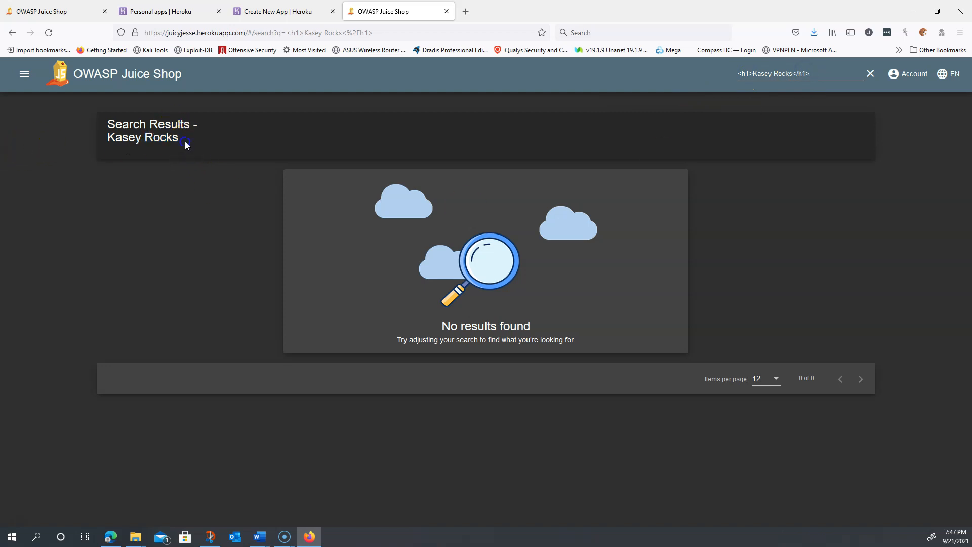
- Inspect the Kasey Rocks results heading to reveal the injected live h1 element
right_click(183, 143)
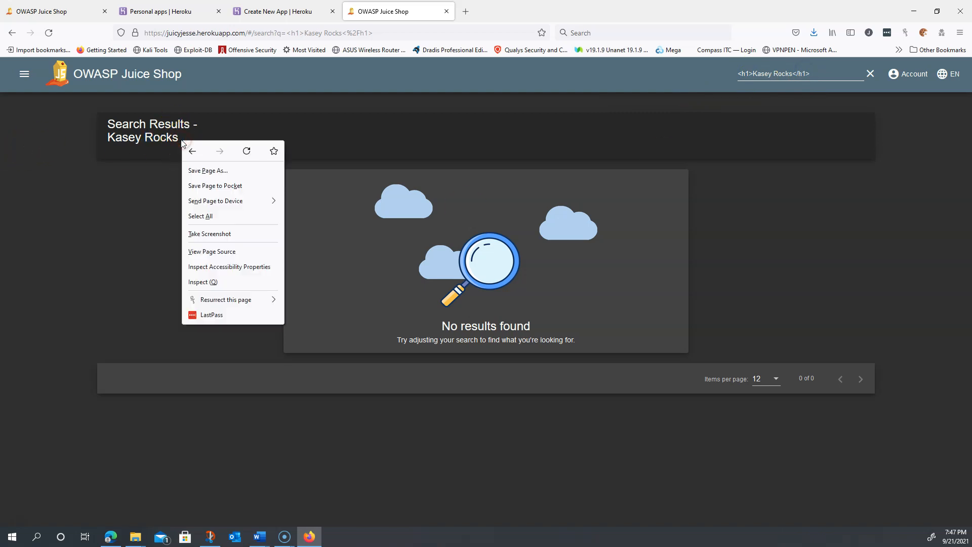
click(203, 281)
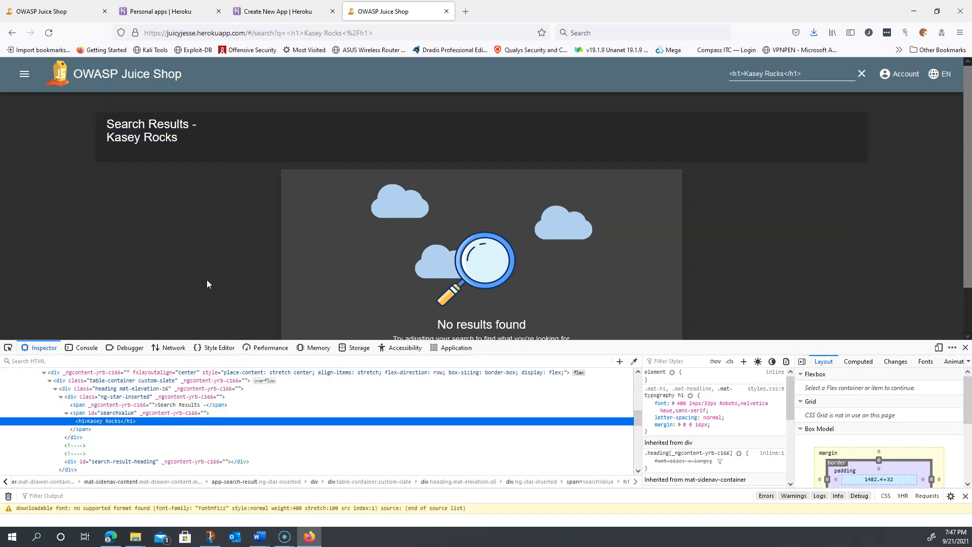
mouse_move(135, 421)
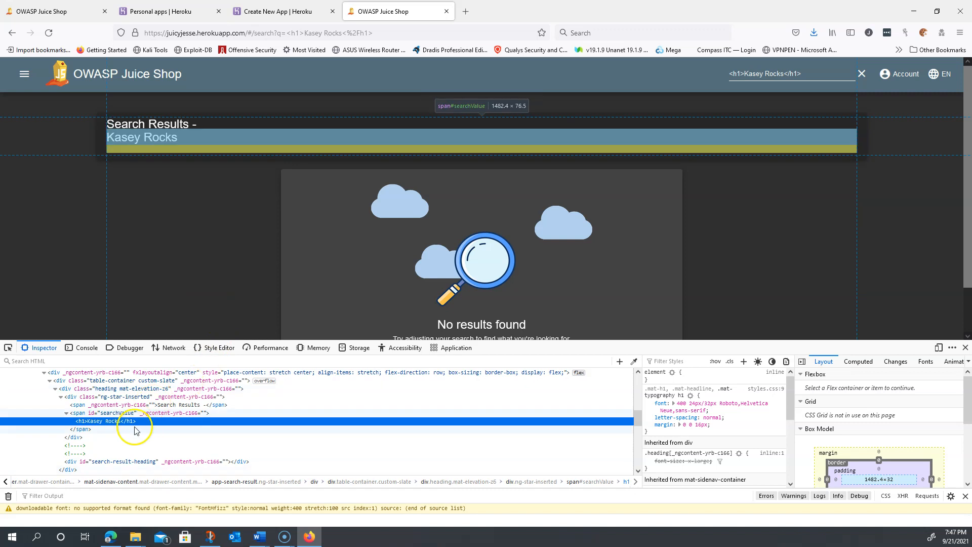
mouse_move(108, 421)
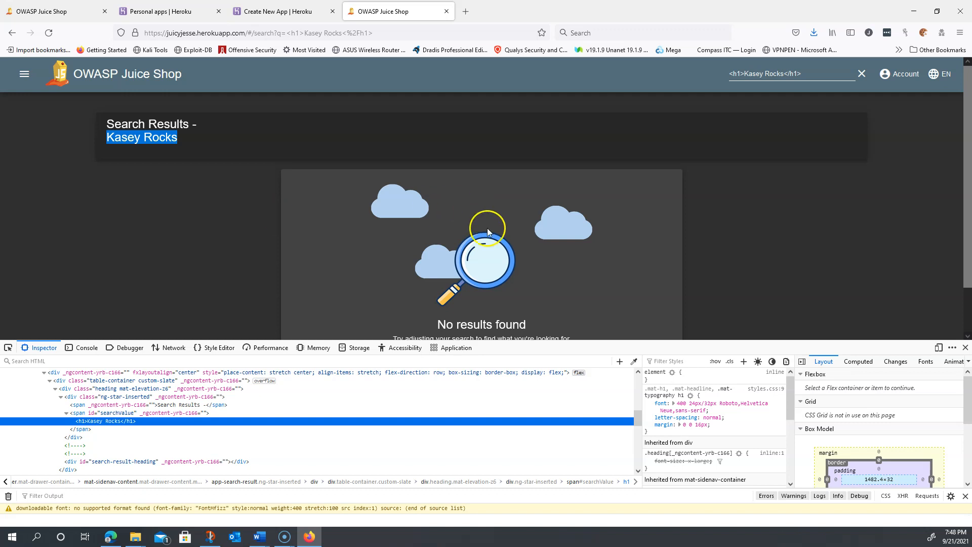
mouse_move(965, 349)
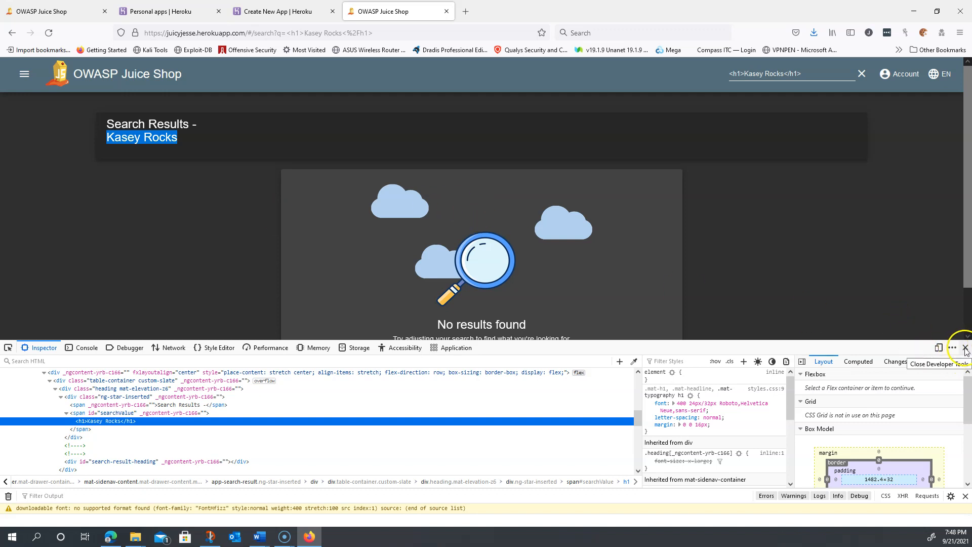
- Dismiss the developer tools, leaving the injected results page visible
click(965, 348)
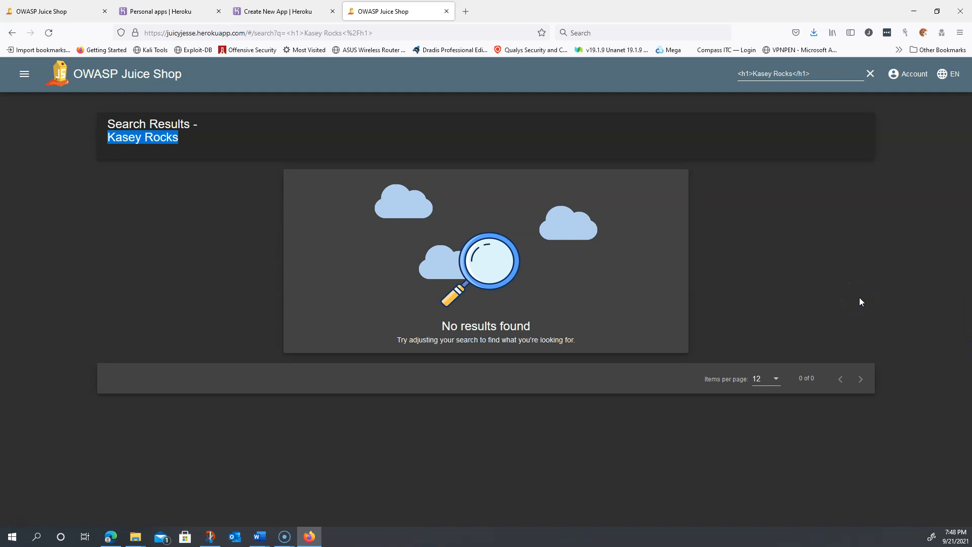
mouse_move(833, 157)
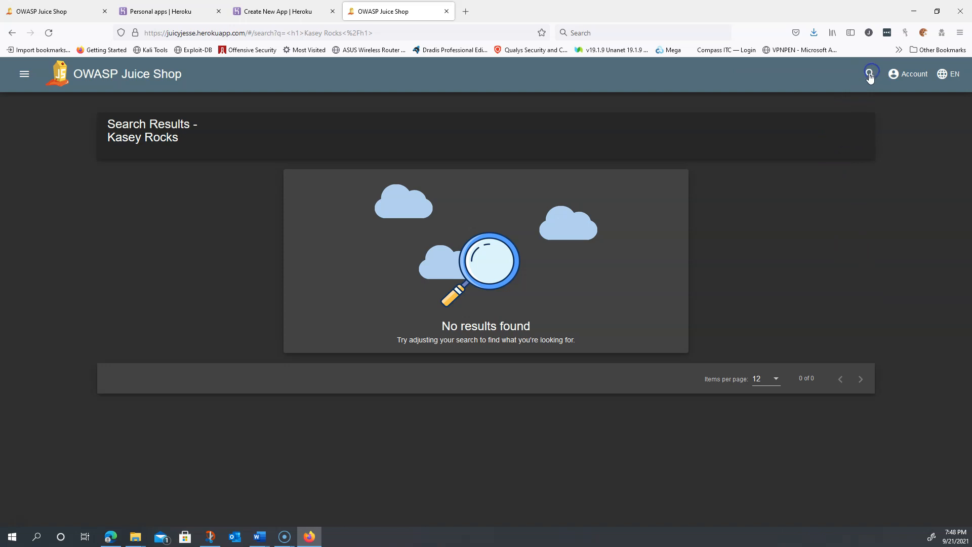
mouse_move(24, 74)
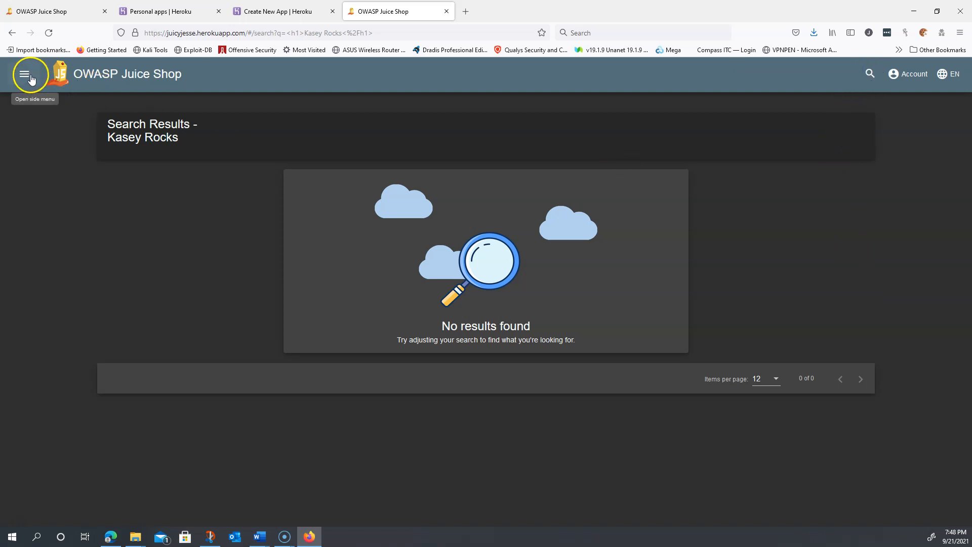
- Navigate via the side menu to the Score Board listing the DOM XSS challenge
click(48, 234)
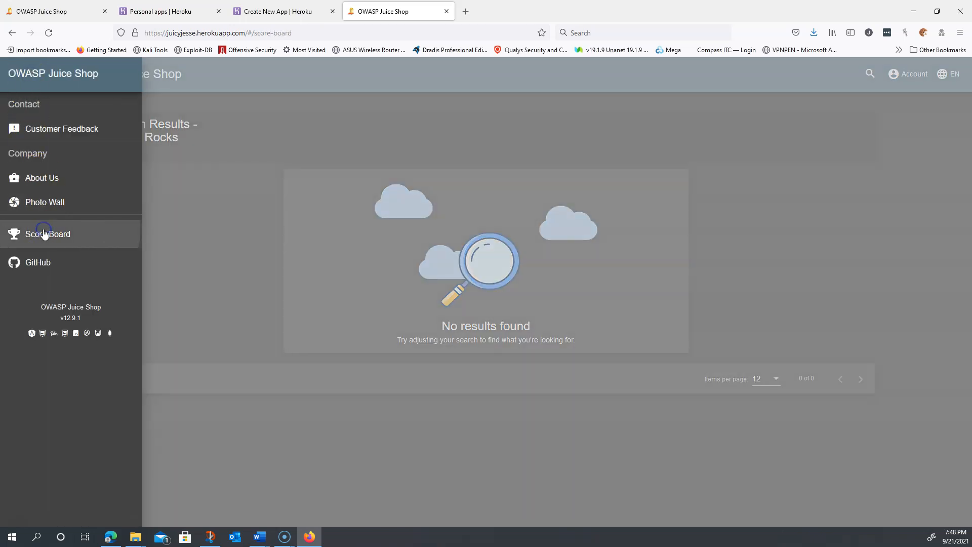
click(48, 234)
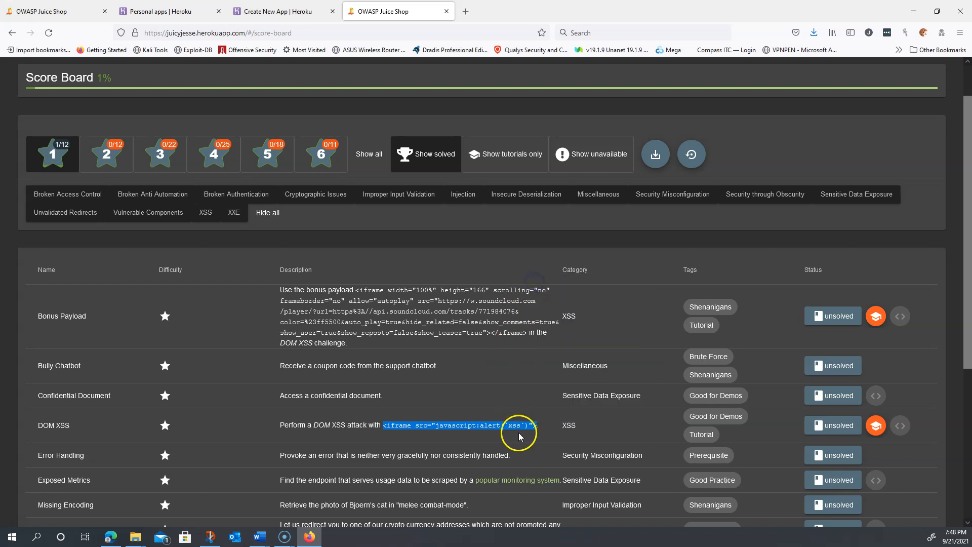
mouse_move(563, 414)
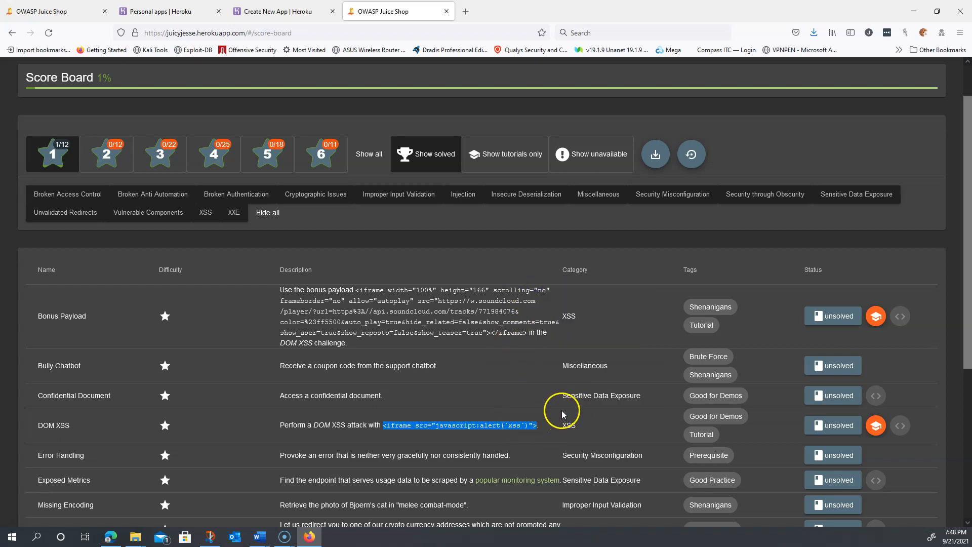
- Paste the copied iframe javascript alert payload into the site search field
scroll(up, 3)
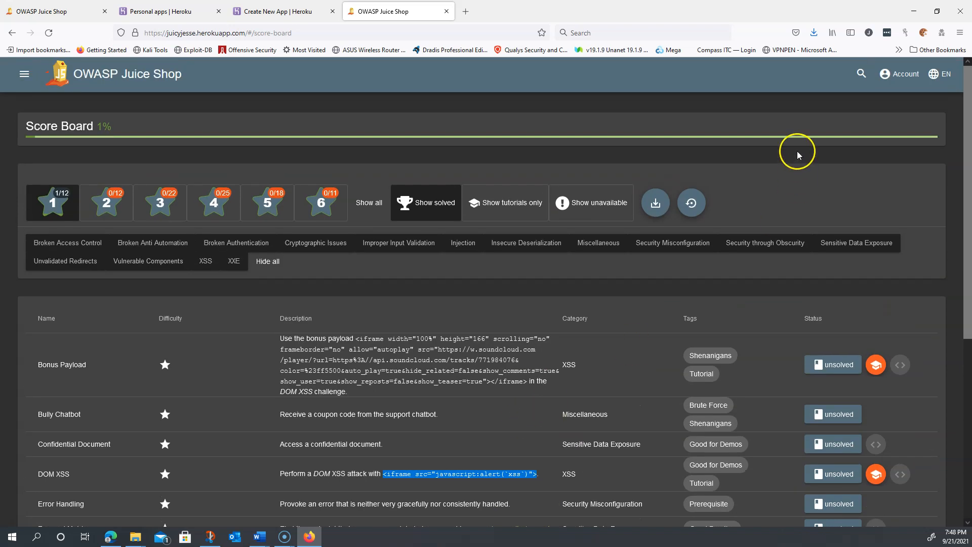
click(861, 73)
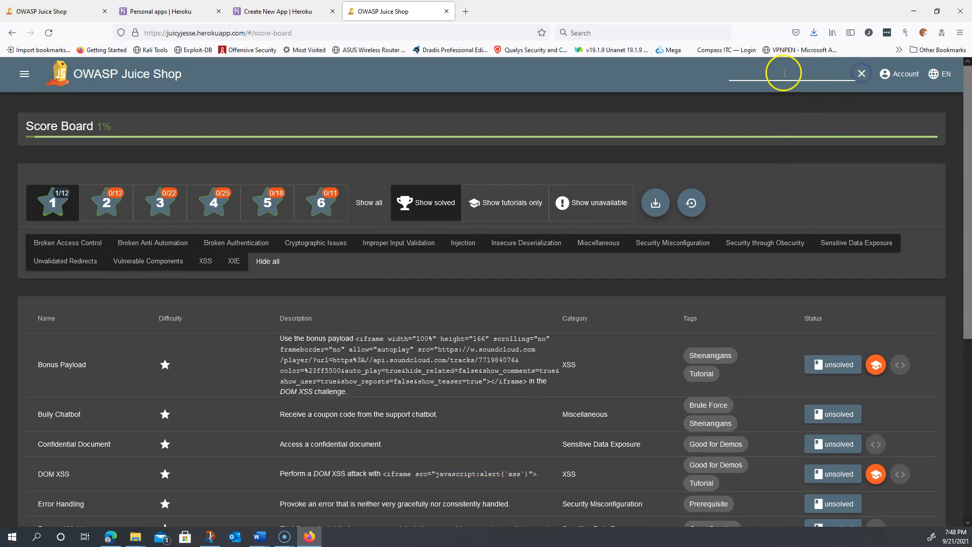
right_click(784, 73)
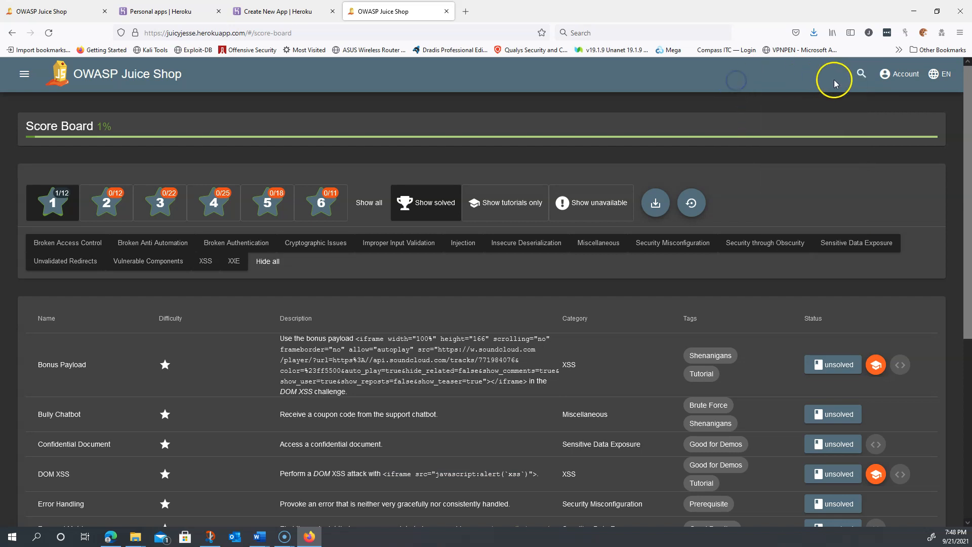
right_click(783, 90)
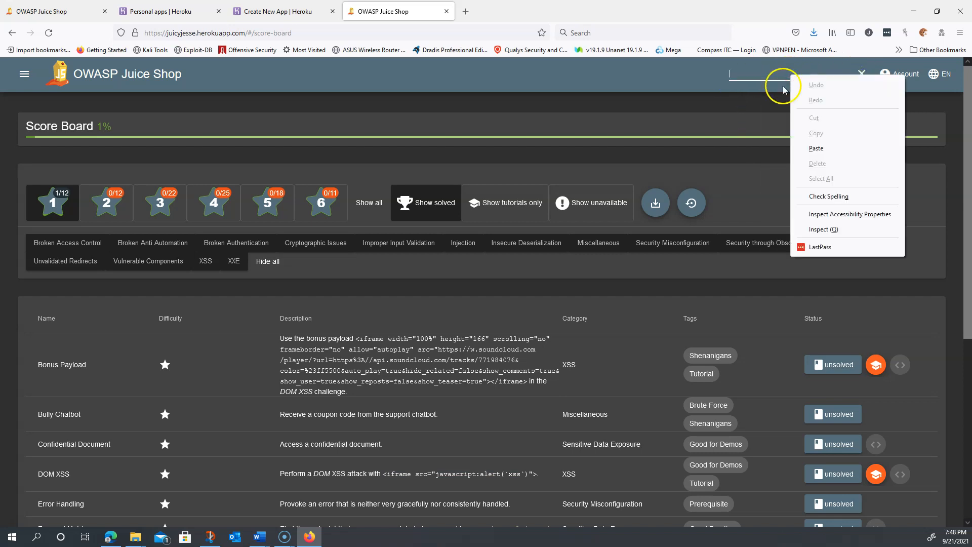
click(816, 148)
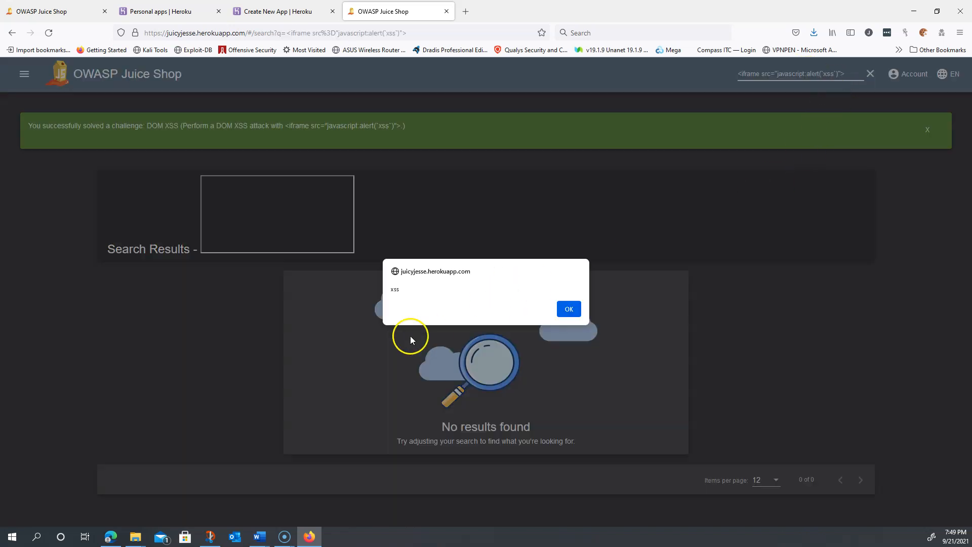
mouse_move(442, 285)
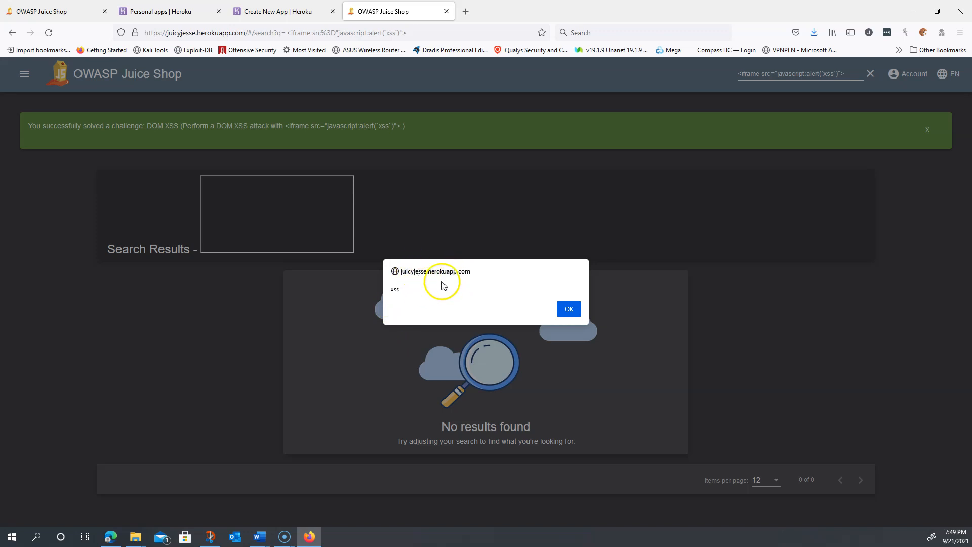
mouse_move(824, 79)
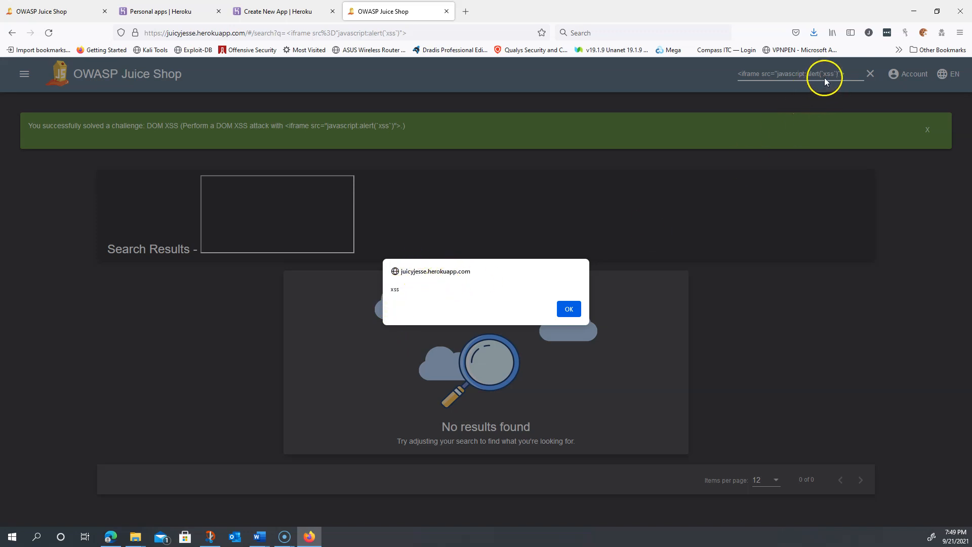
mouse_move(569, 309)
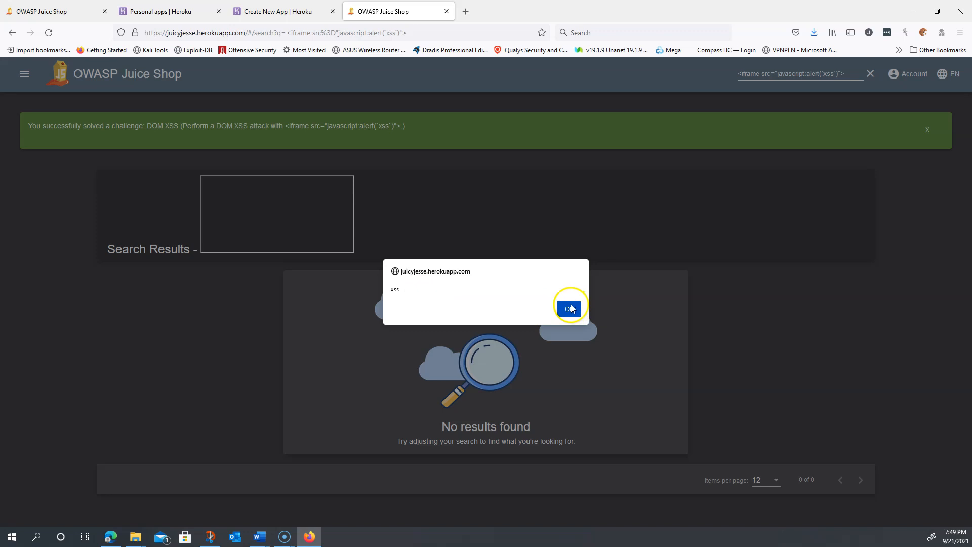
mouse_move(129, 130)
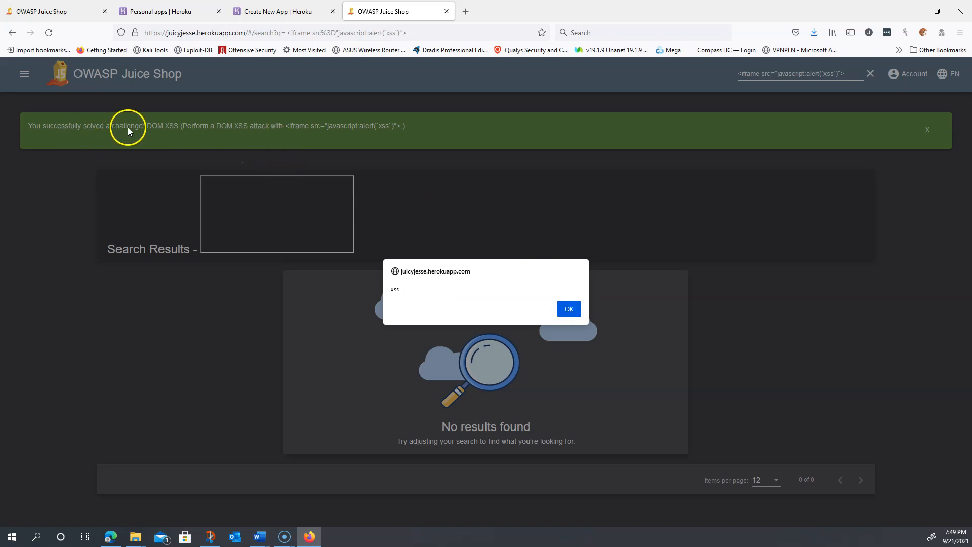
mouse_move(170, 136)
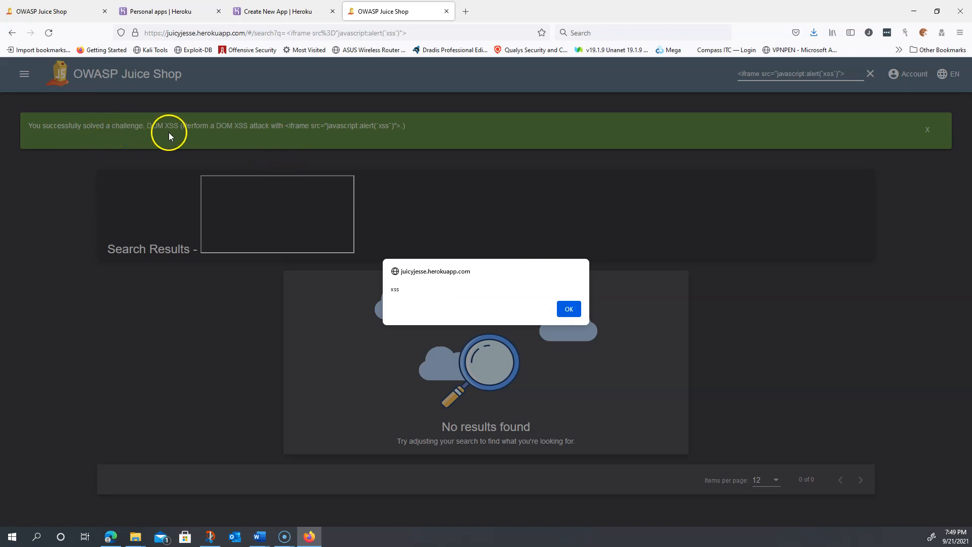
mouse_move(282, 136)
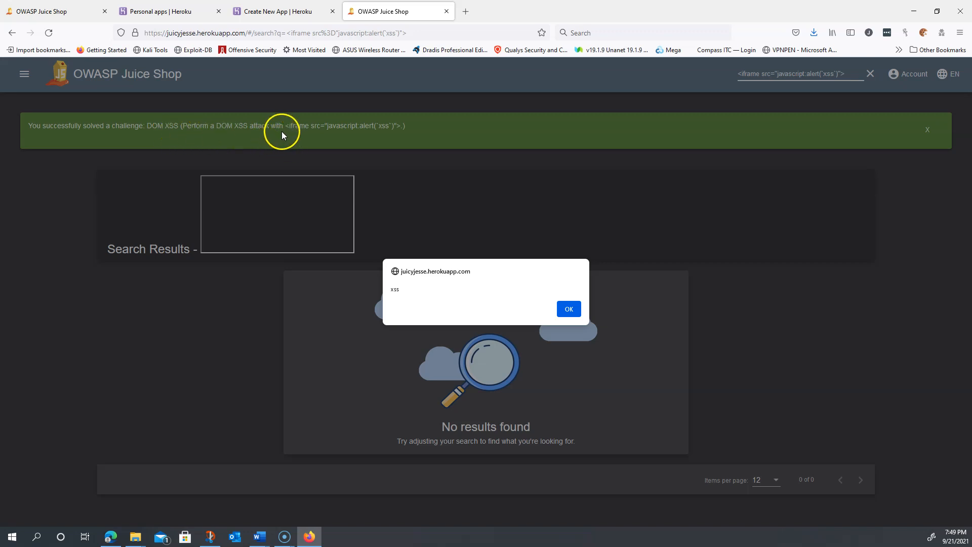
- Acknowledge the xss alert with OK, keeping the DOM XSS solved banner
click(567, 309)
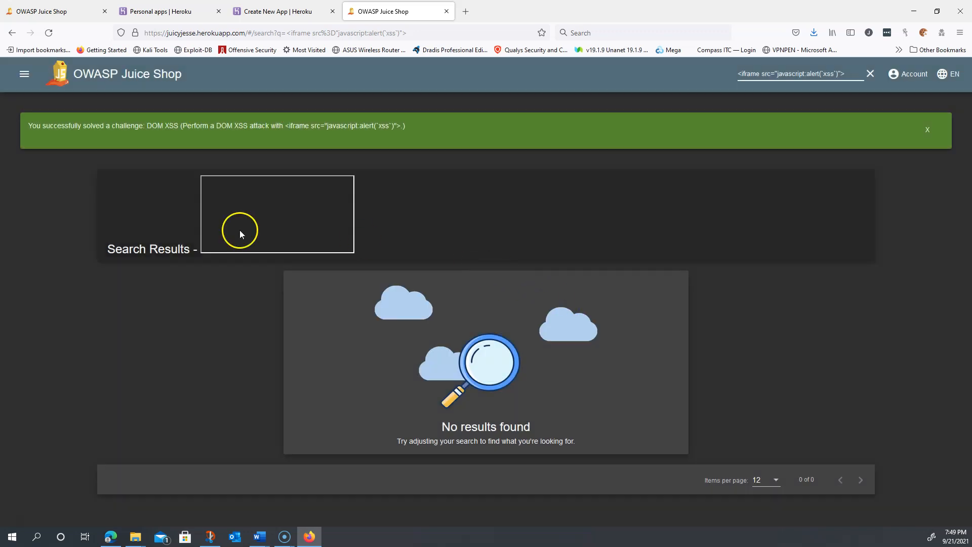
- Return to the Score Board and scroll to the DOM XSS row now marked solved
click(25, 74)
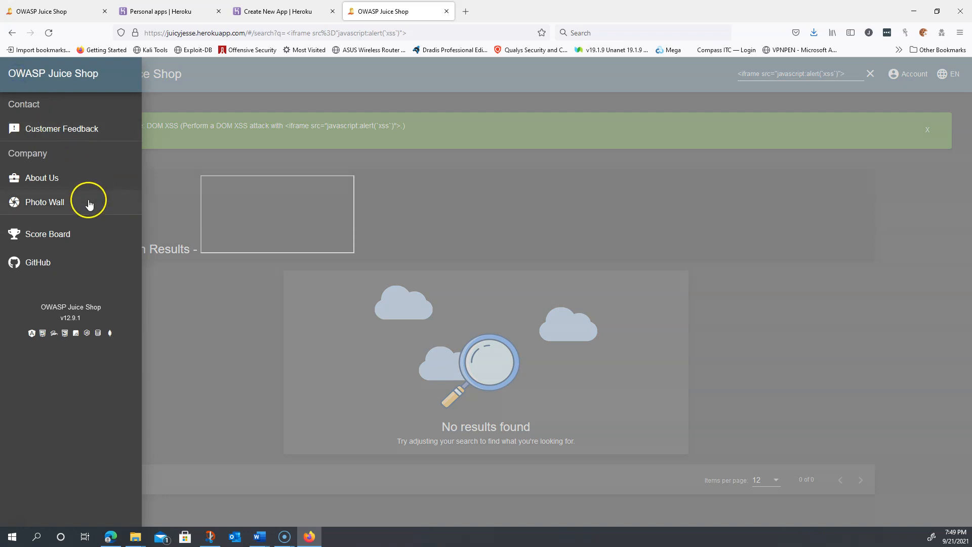
click(48, 234)
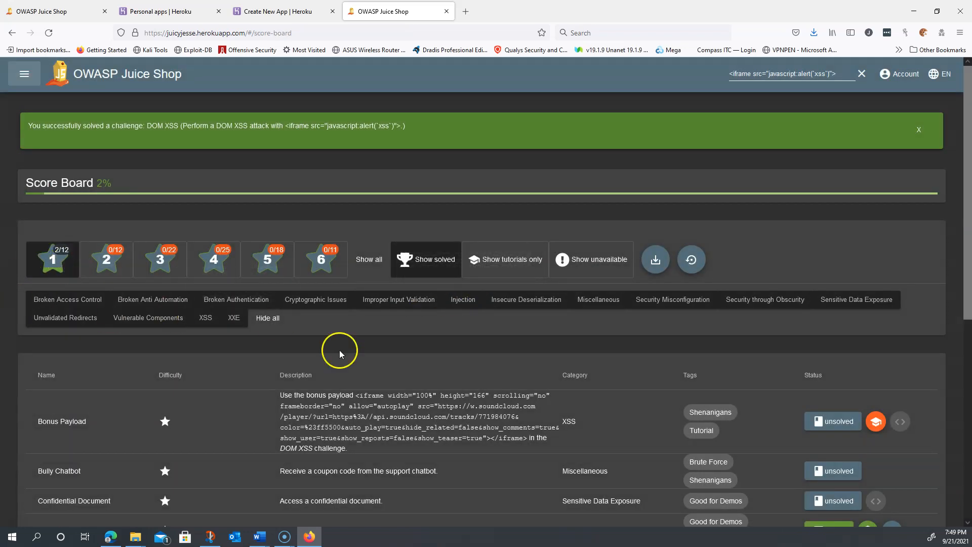
scroll(down, 3)
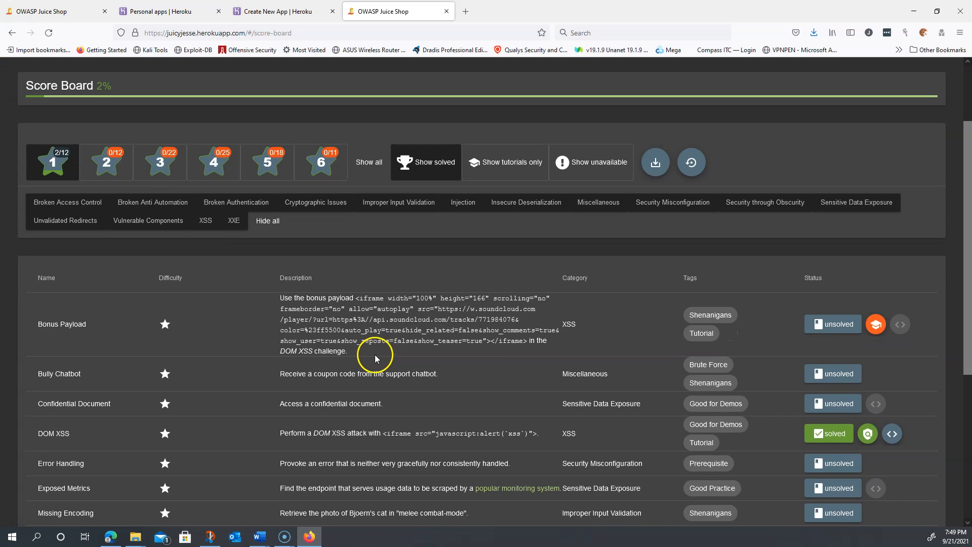
mouse_move(465, 432)
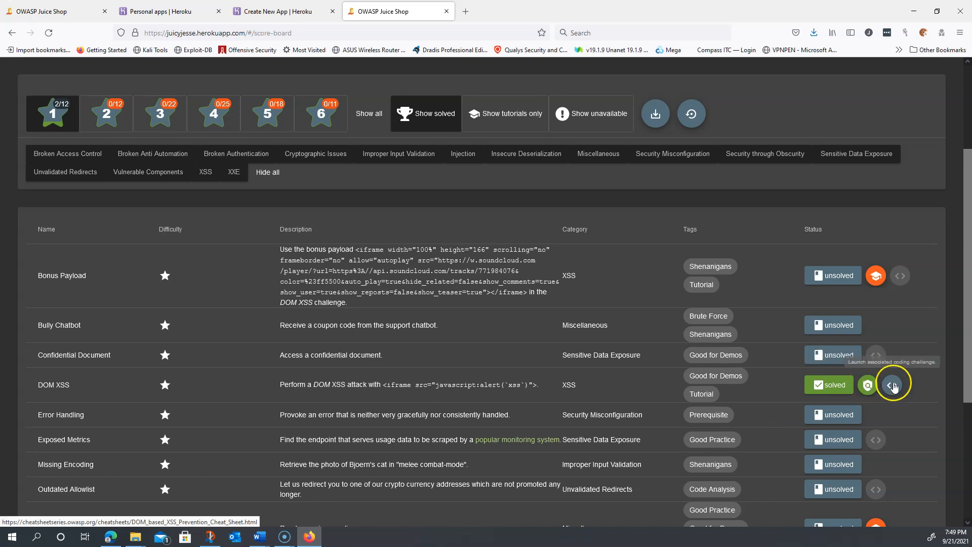
mouse_move(894, 383)
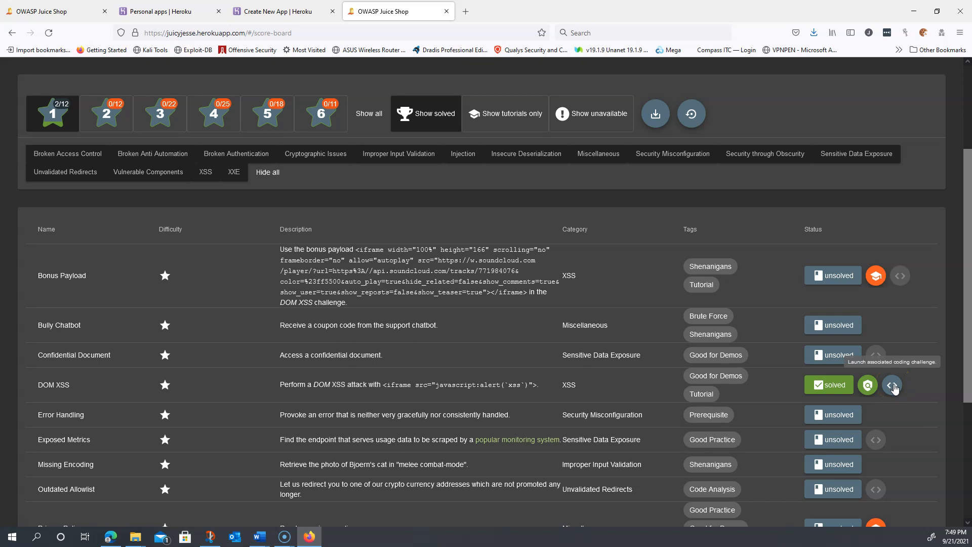
mouse_move(868, 385)
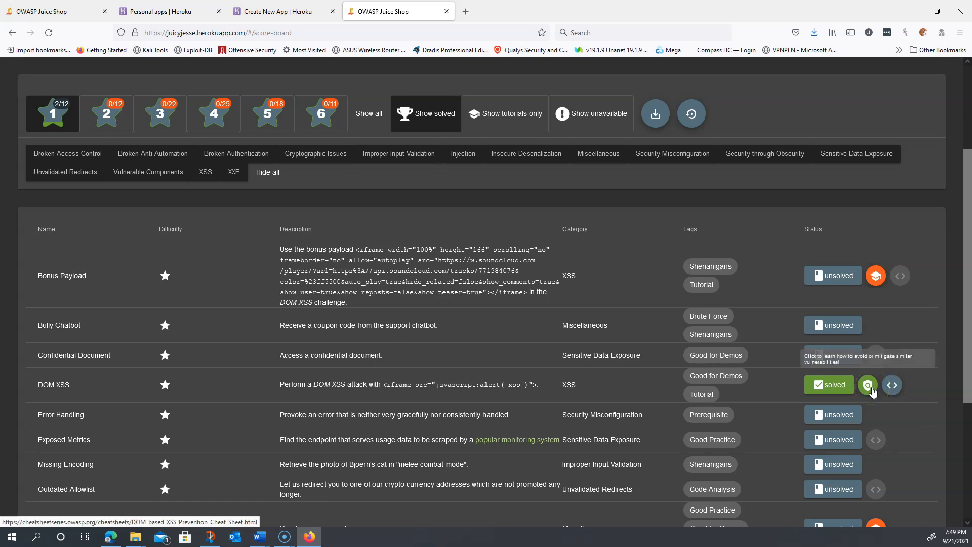
- Follow the DOM XSS mitigation link to the DOM based XSS Prevention Cheat Sheet
click(868, 385)
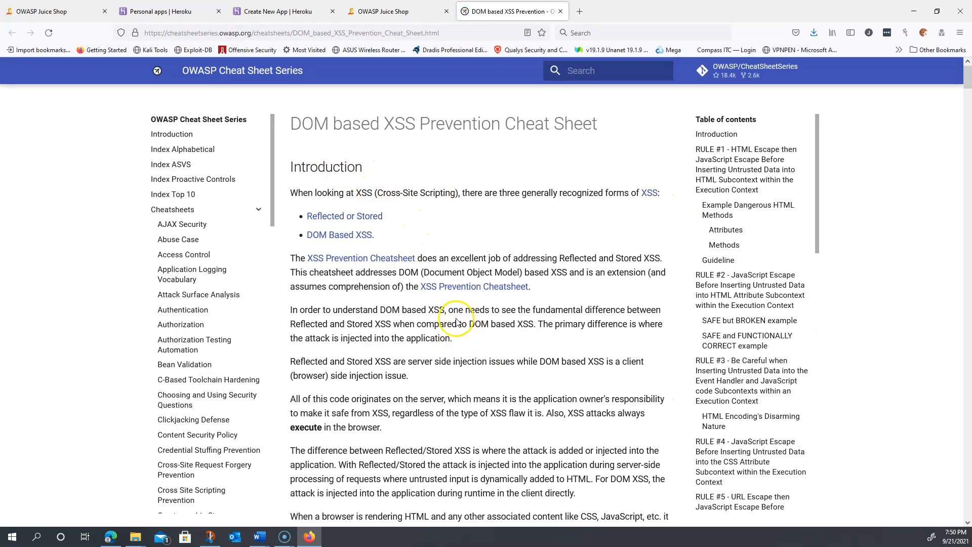
mouse_move(366, 11)
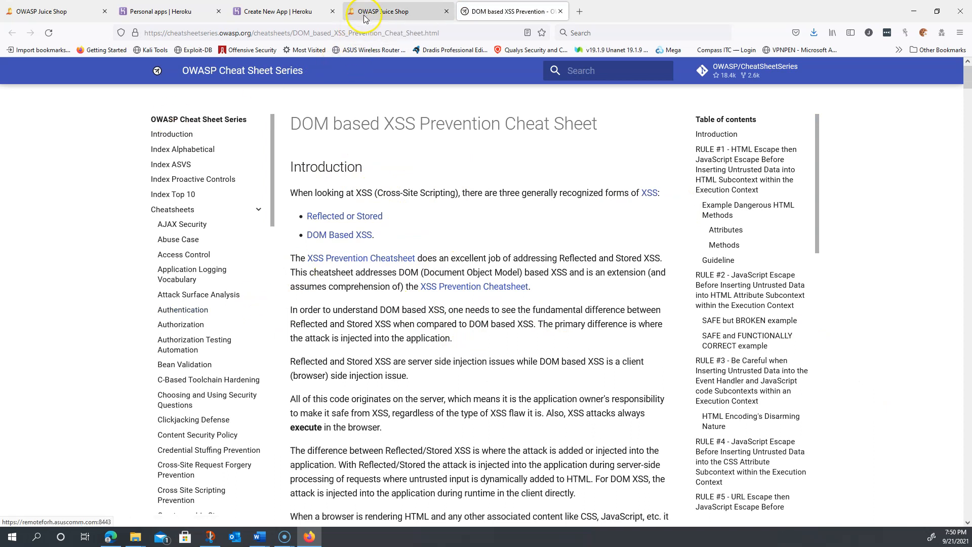